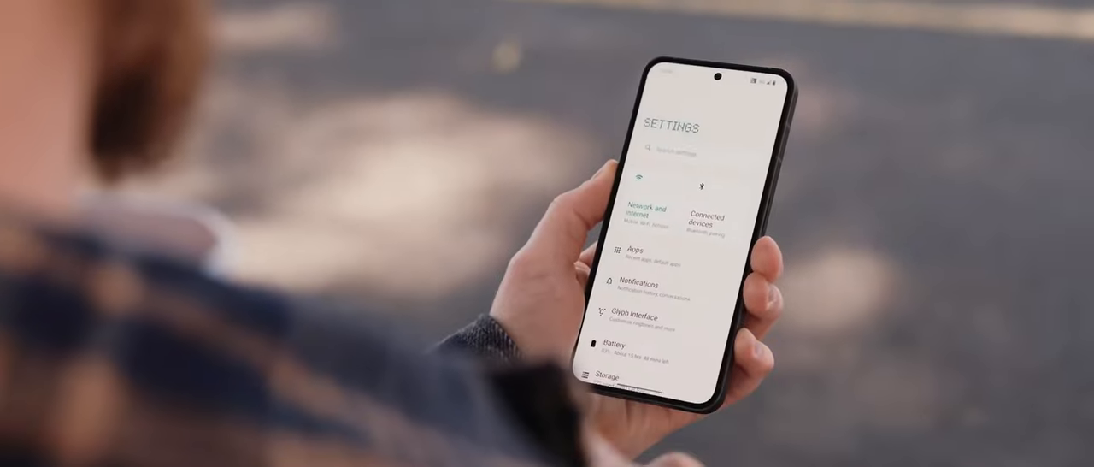
pyautogui.click(606, 349)
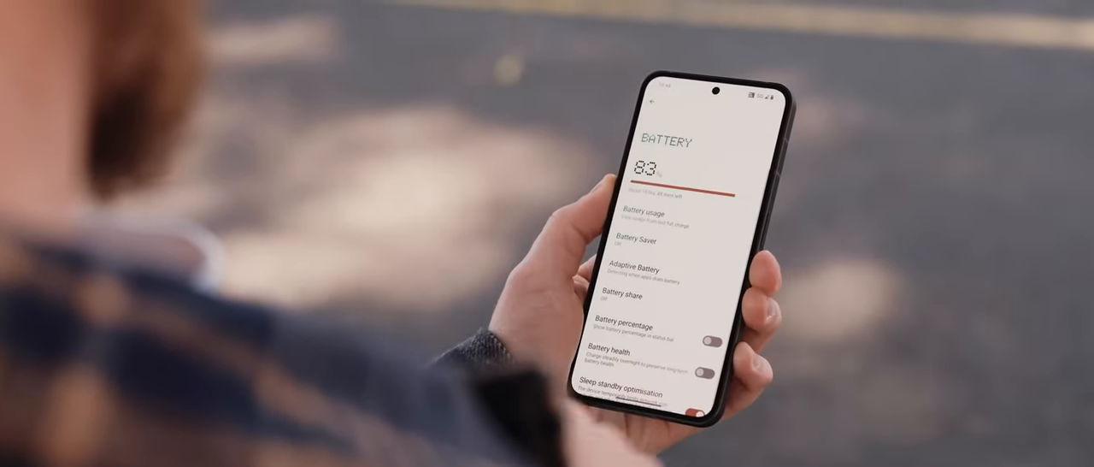
pyautogui.click(651, 219)
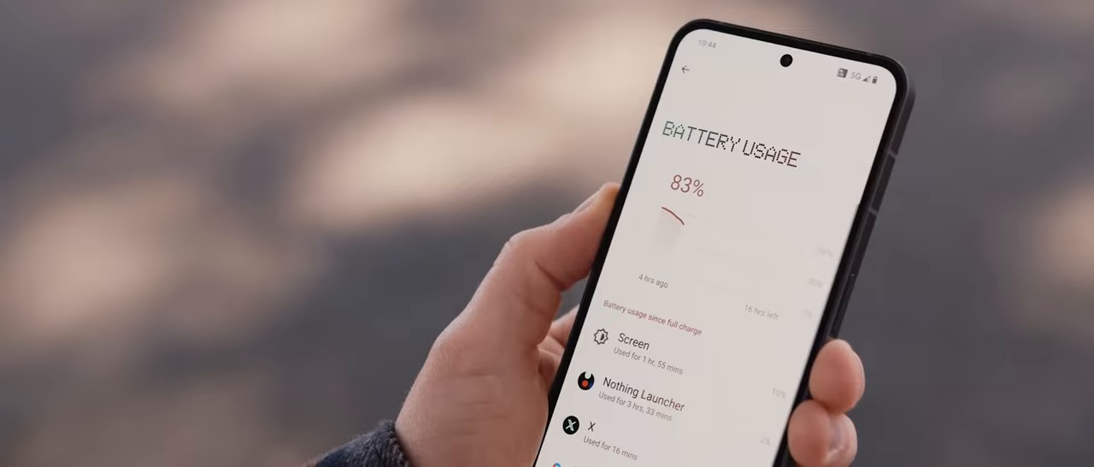